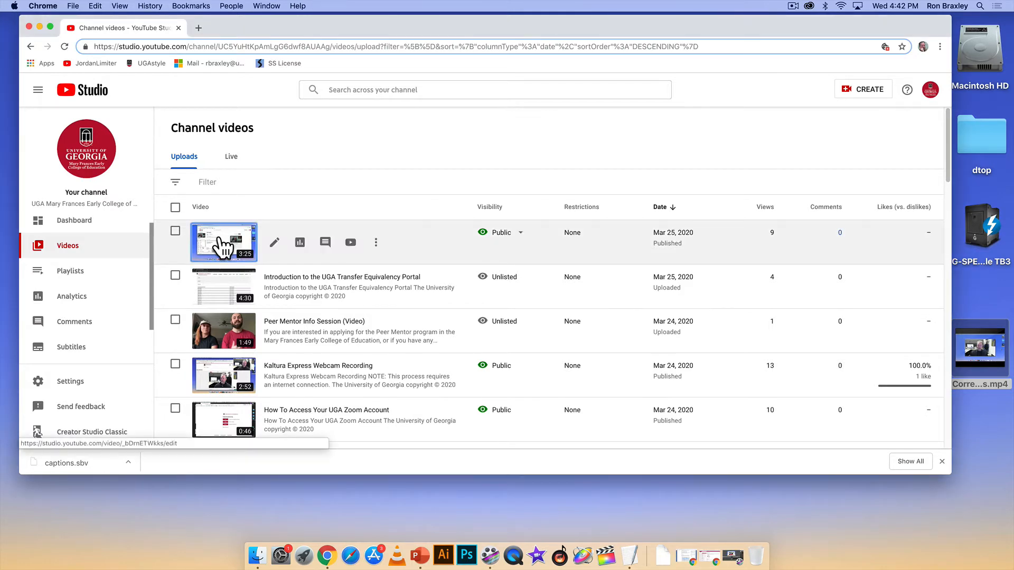
Go to the Subtitles page of the 'Correct YouTube Auto-captions' video.
{"action": "left_click", "coordinate": [223, 243]}
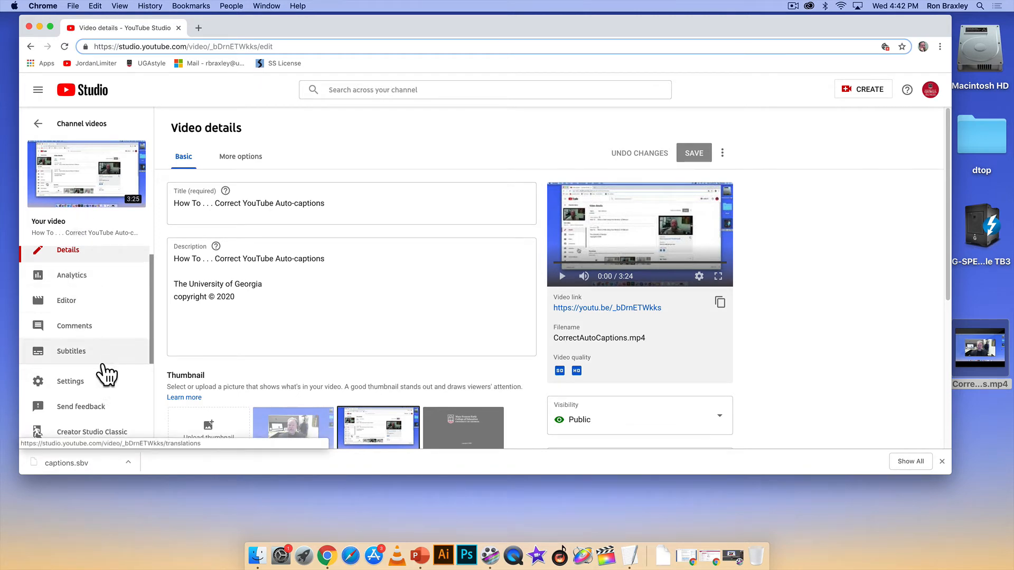
{"action": "mouse_move", "coordinate": [81, 355]}
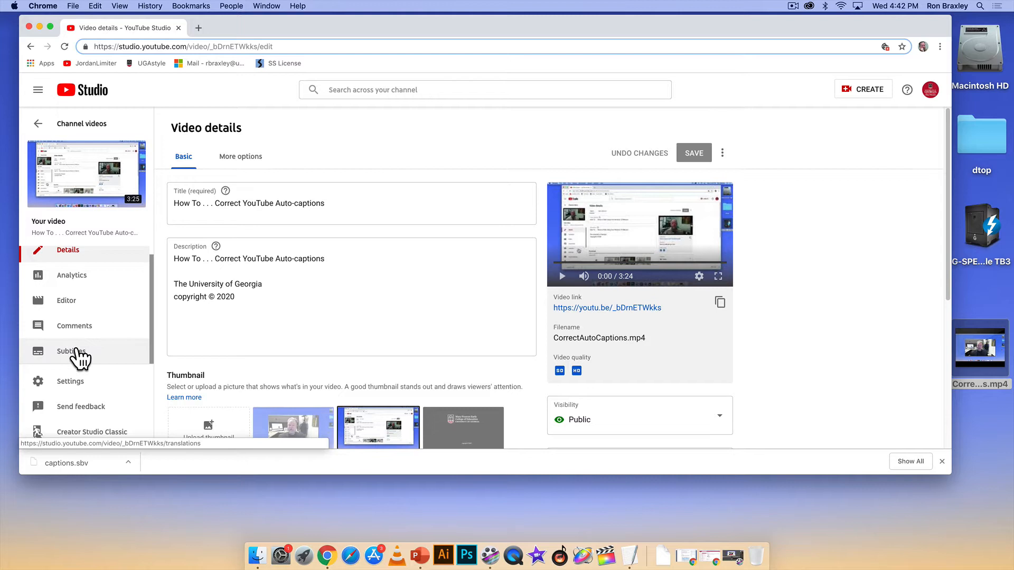
{"action": "left_click", "coordinate": [71, 351]}
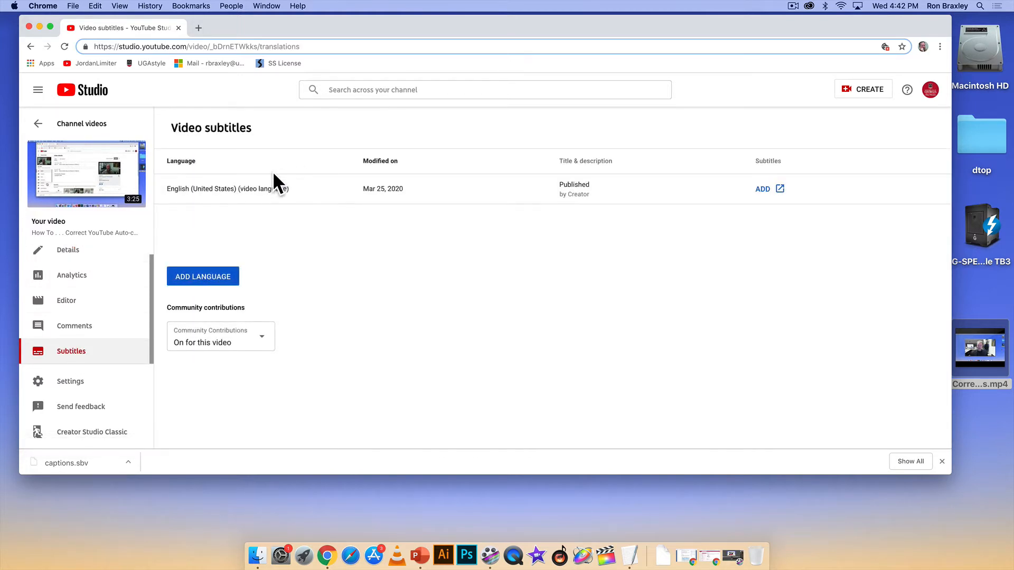
{"action": "mouse_move", "coordinate": [767, 204]}
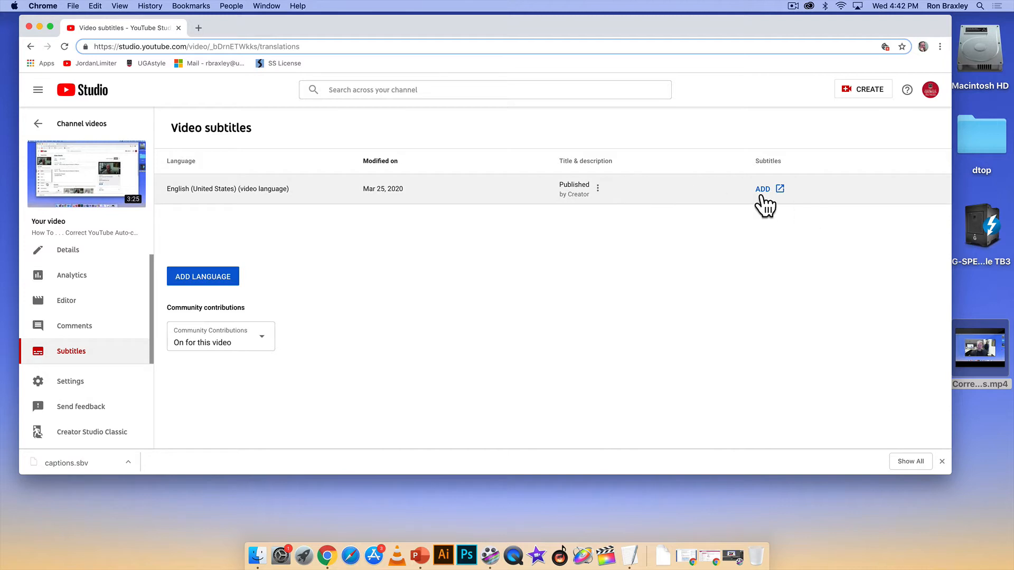
{"action": "mouse_move", "coordinate": [592, 207]}
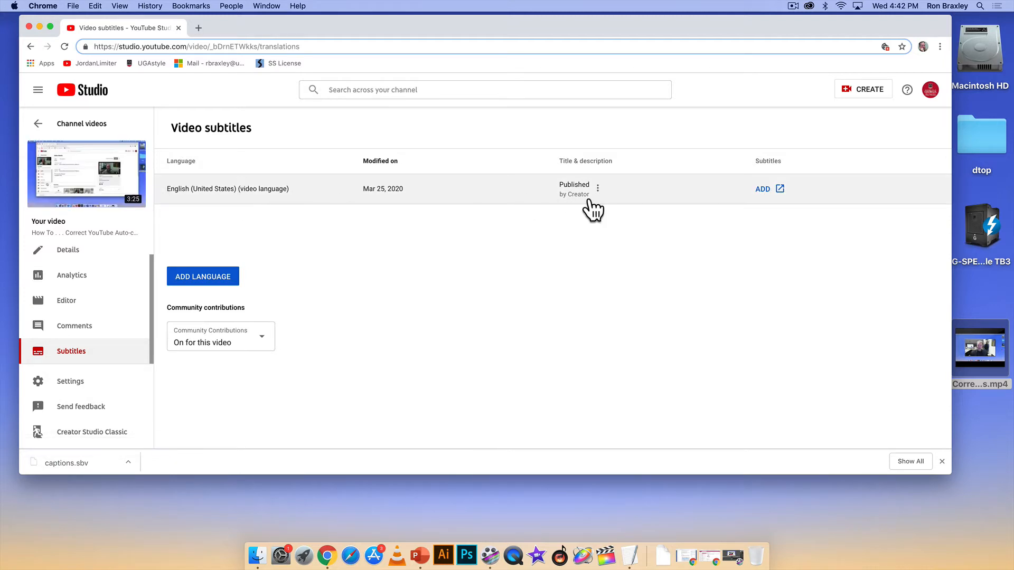
{"action": "mouse_move", "coordinate": [763, 193]}
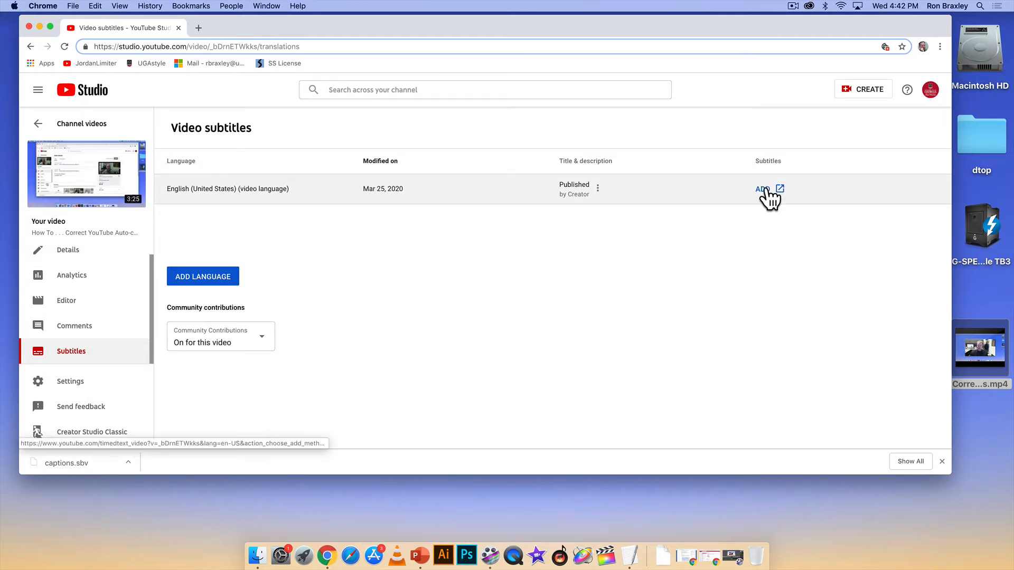
Add subtitles for the English (United States) language row.
{"action": "left_click", "coordinate": [763, 189]}
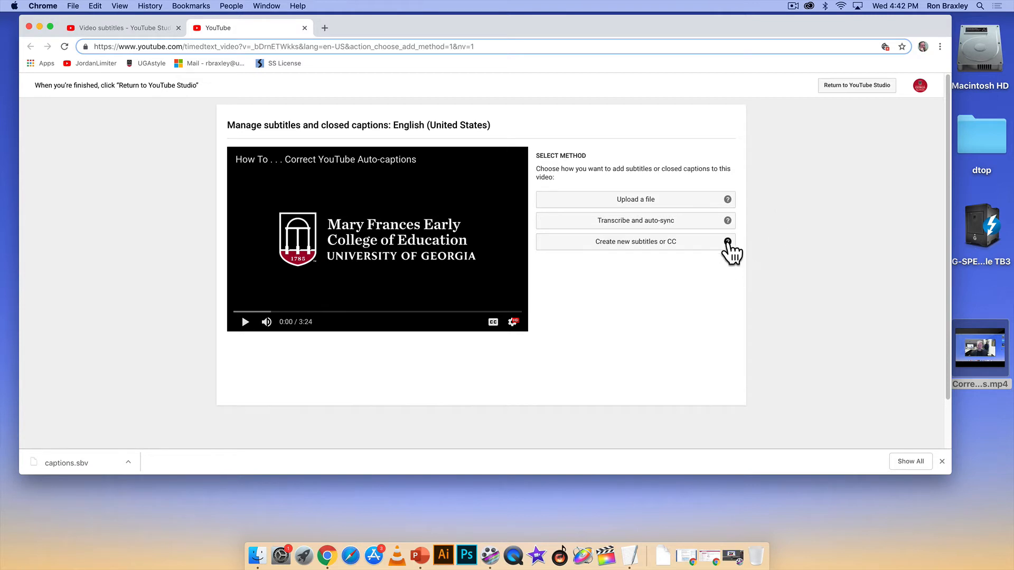
{"action": "mouse_move", "coordinate": [727, 241]}
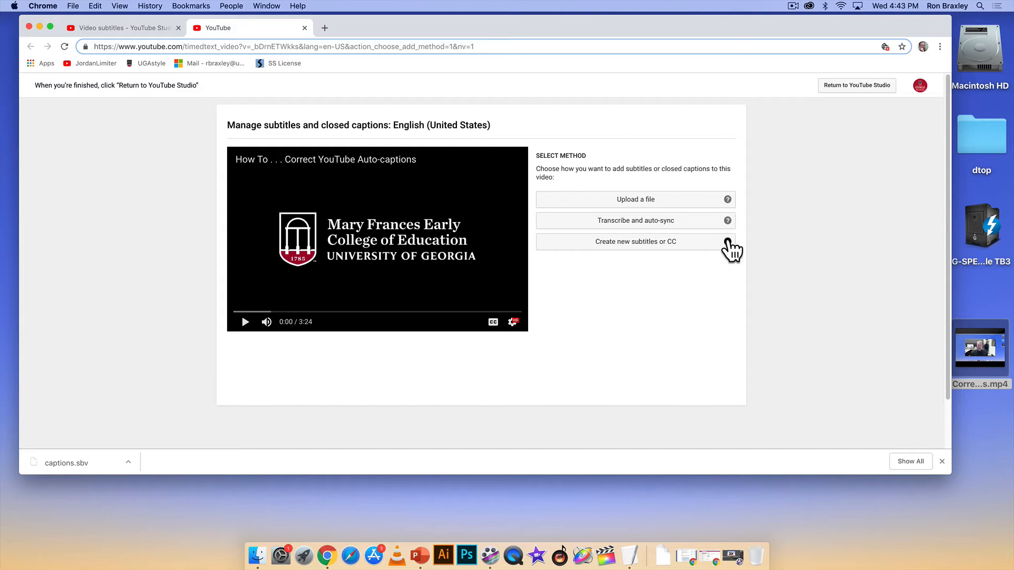
{"action": "mouse_move", "coordinate": [731, 228]}
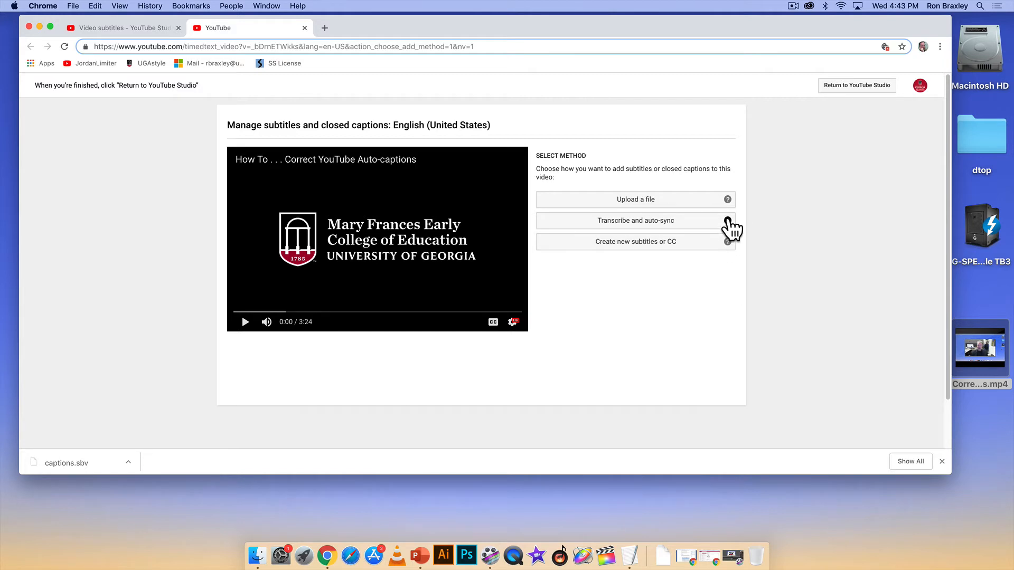
{"action": "mouse_move", "coordinate": [727, 220]}
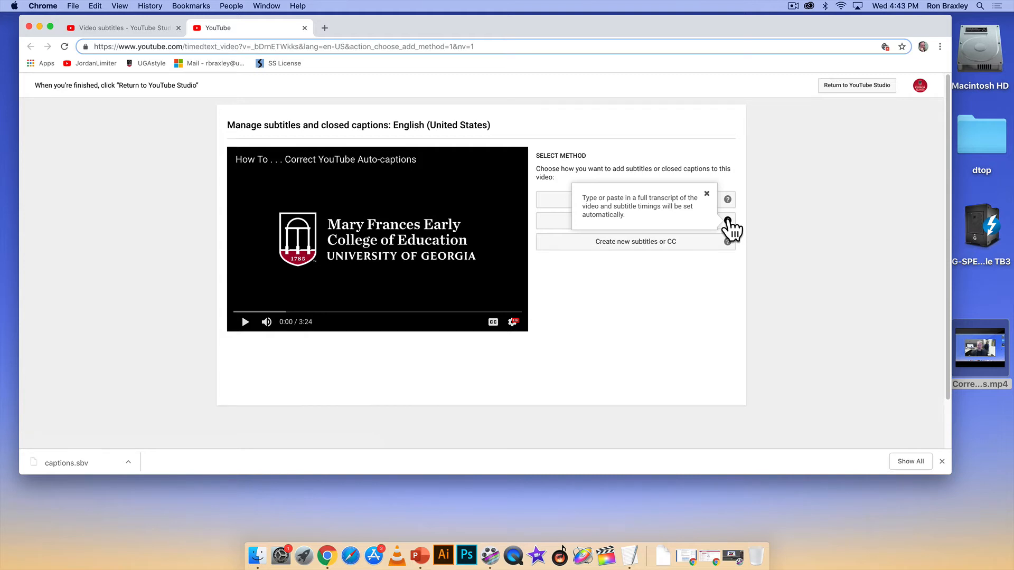
{"action": "mouse_move", "coordinate": [767, 224]}
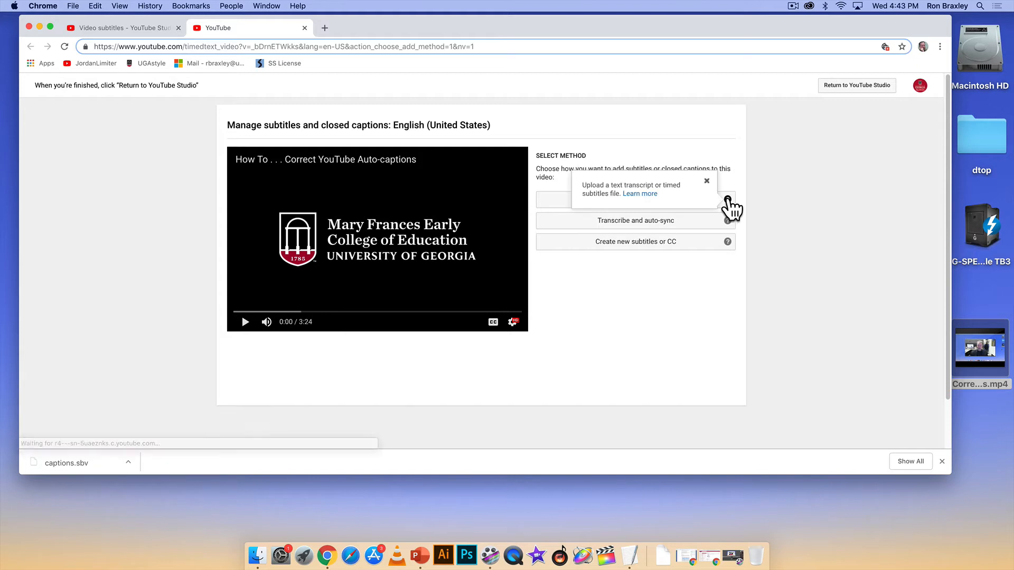
{"action": "mouse_move", "coordinate": [767, 214]}
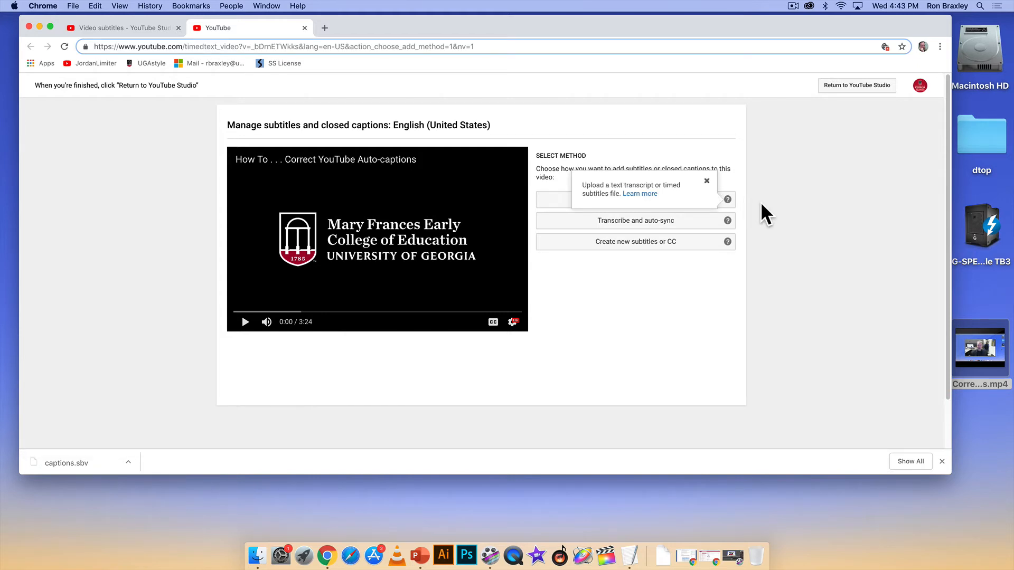
{"action": "mouse_move", "coordinate": [774, 218]}
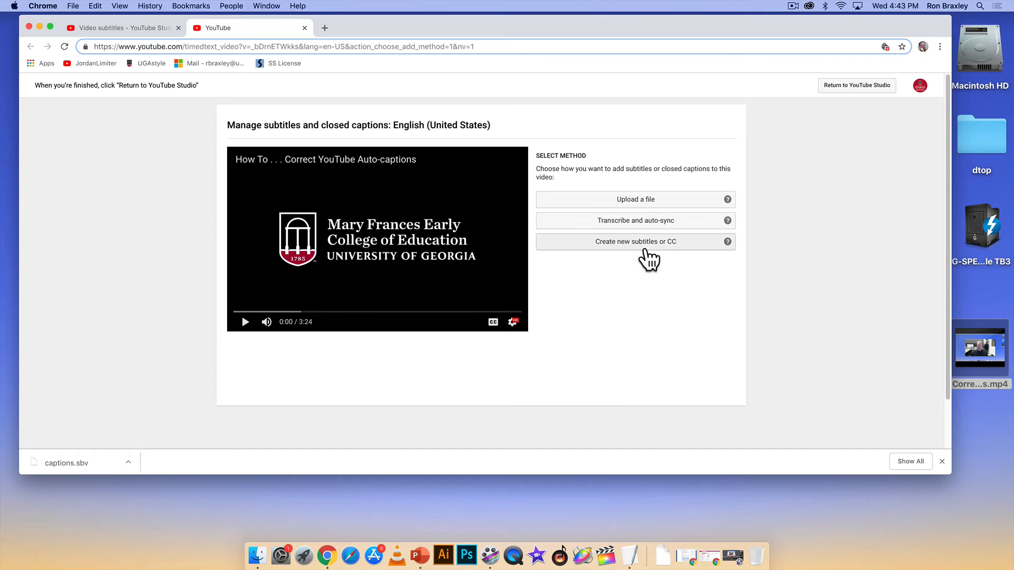
{"action": "mouse_move", "coordinate": [634, 250]}
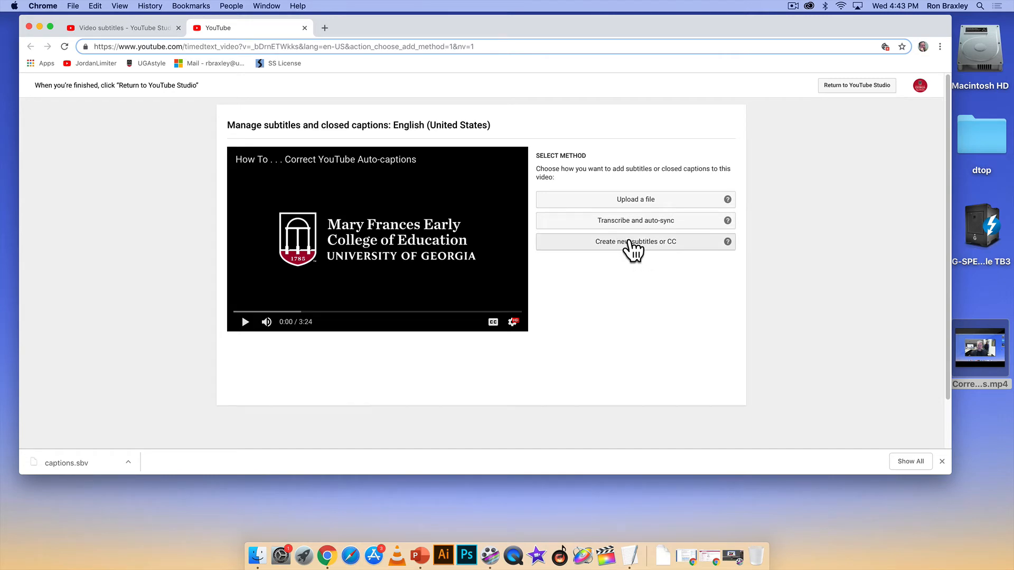
Choose 'Create new subtitles or CC' to write English captions from scratch.
{"action": "left_click", "coordinate": [635, 241]}
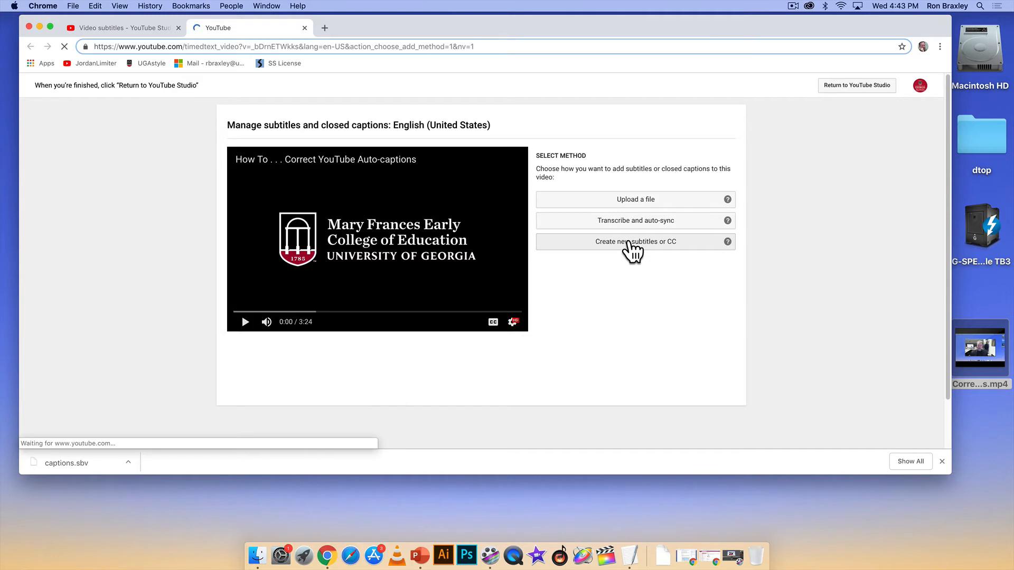
Look over the blank timing editor, then go back to the Select Method page.
{"action": "left_click", "coordinate": [635, 241]}
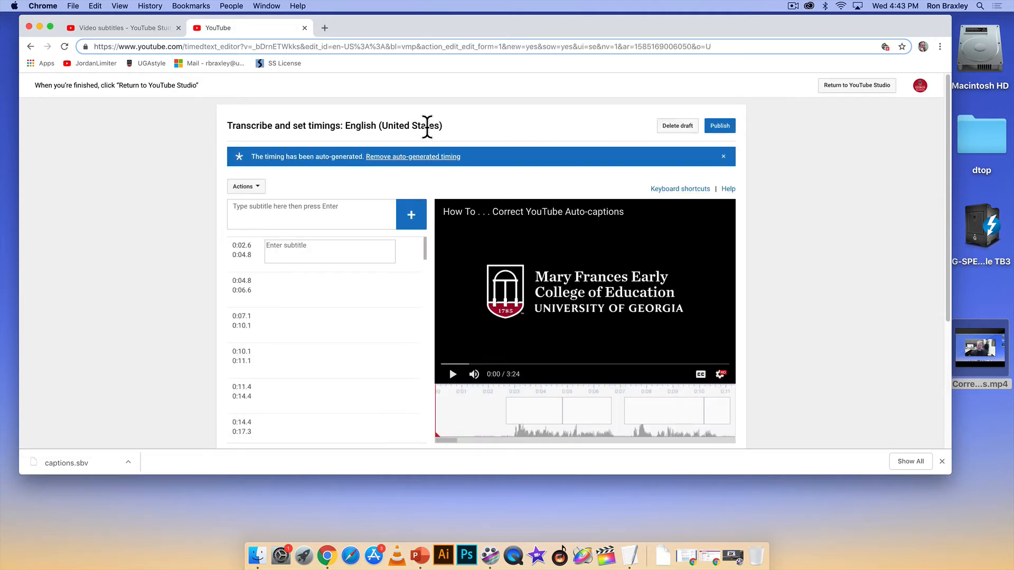
{"action": "mouse_move", "coordinate": [321, 183]}
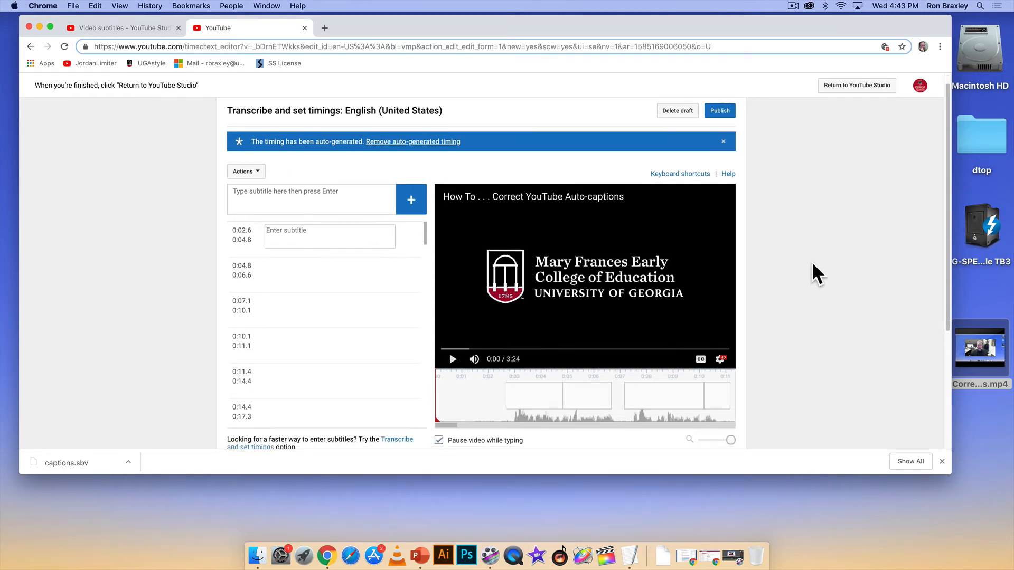
{"action": "scroll", "scroll_direction": "down", "scroll_amount": 3}
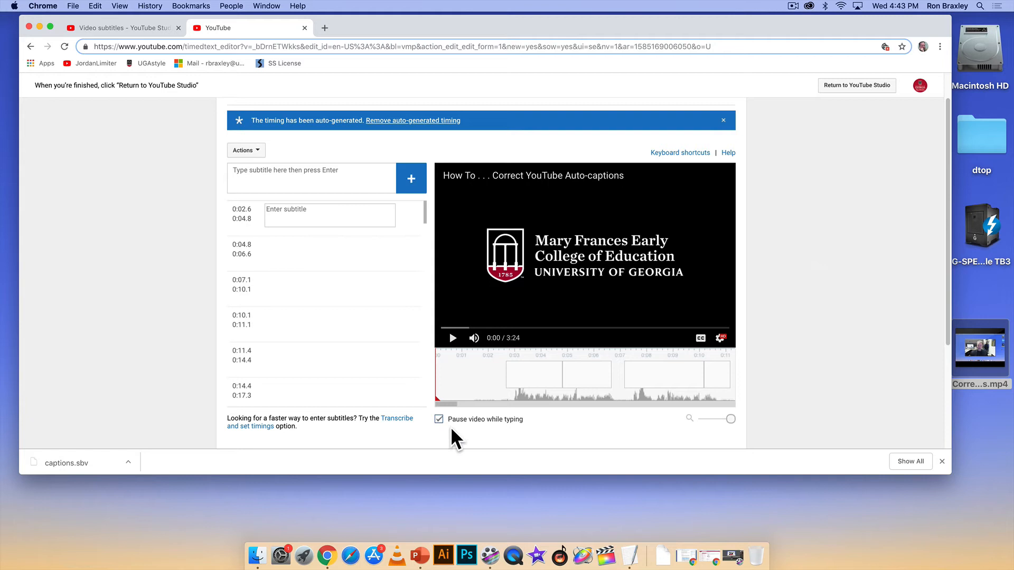
{"action": "mouse_move", "coordinate": [864, 350]}
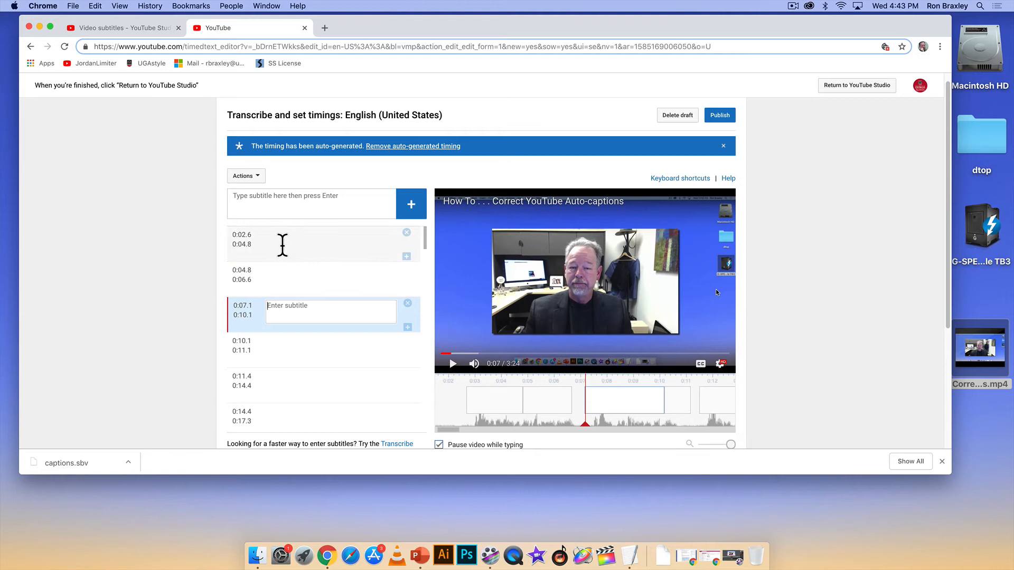
{"action": "mouse_move", "coordinate": [218, 258]}
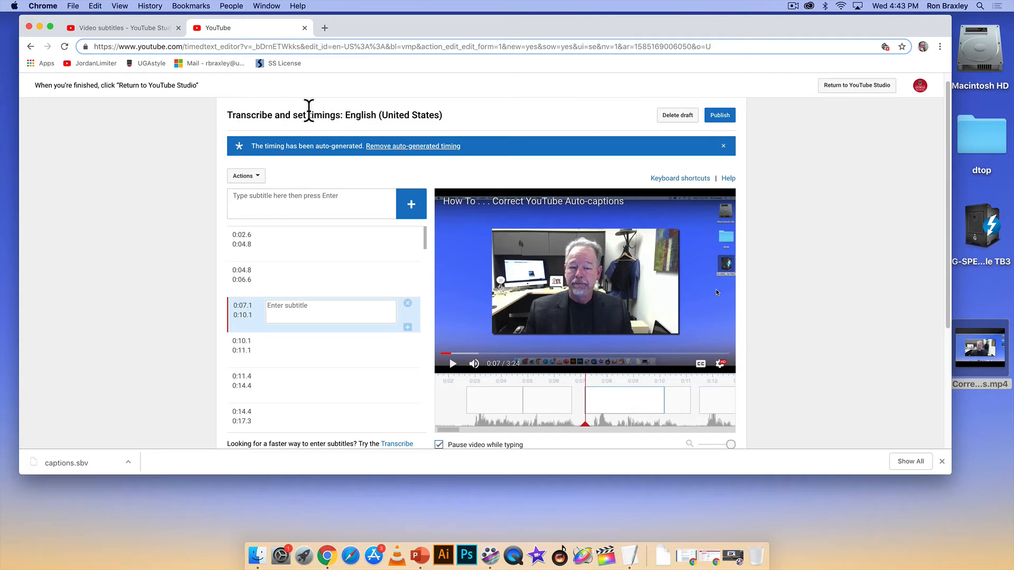
{"action": "left_click", "coordinate": [31, 46]}
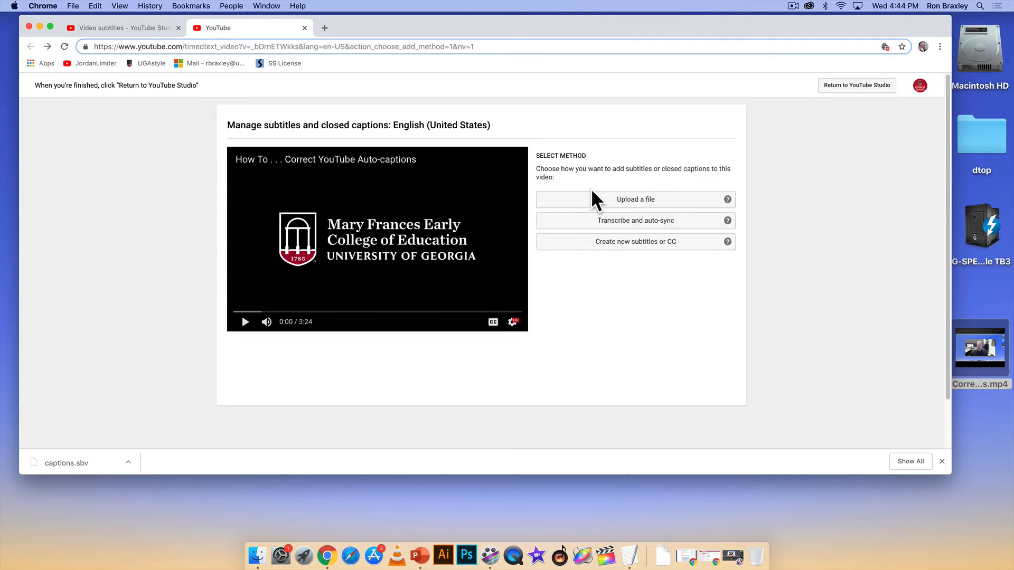
{"action": "mouse_move", "coordinate": [636, 199]}
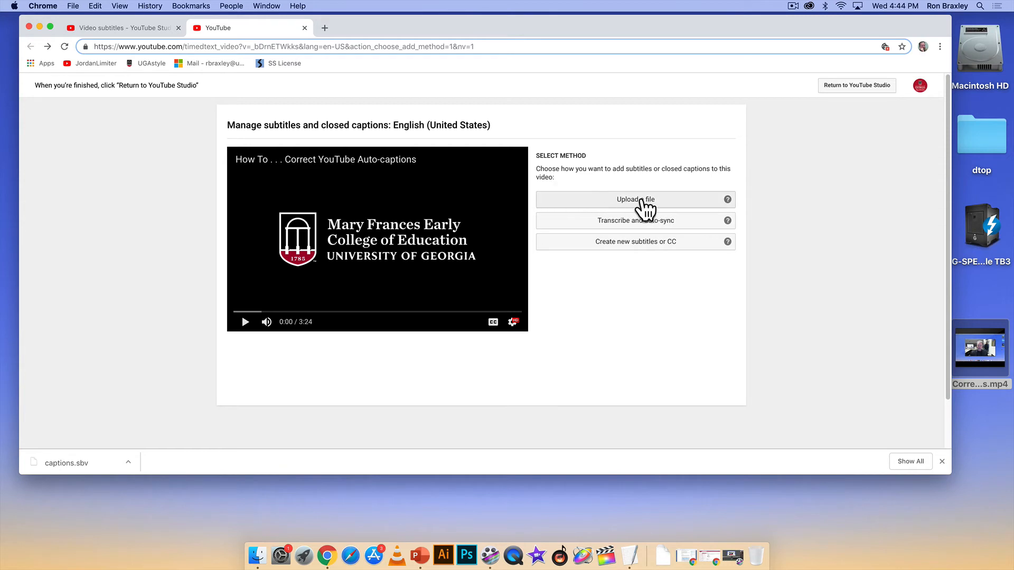
{"action": "mouse_move", "coordinate": [600, 189]}
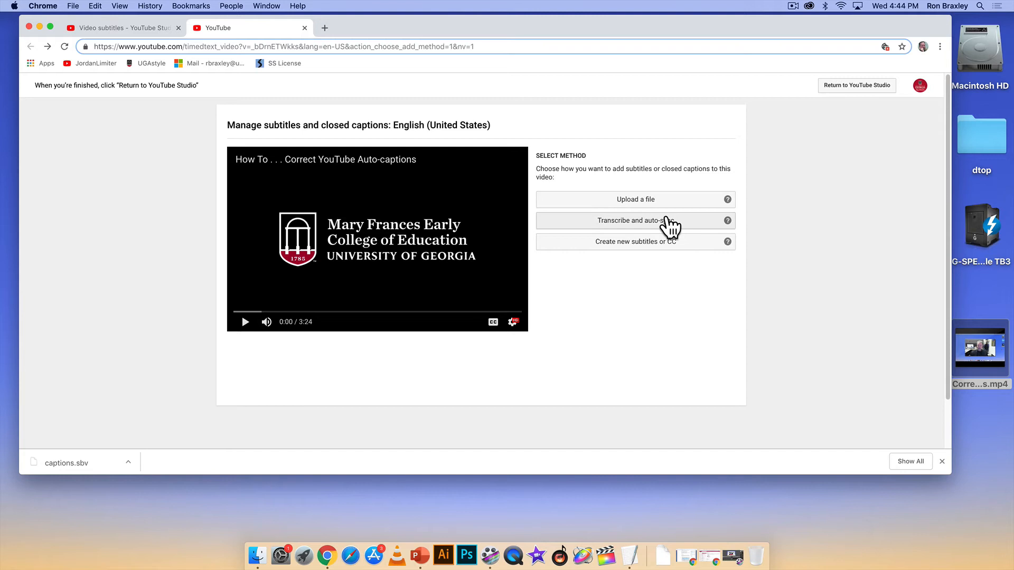
{"action": "mouse_move", "coordinate": [637, 228]}
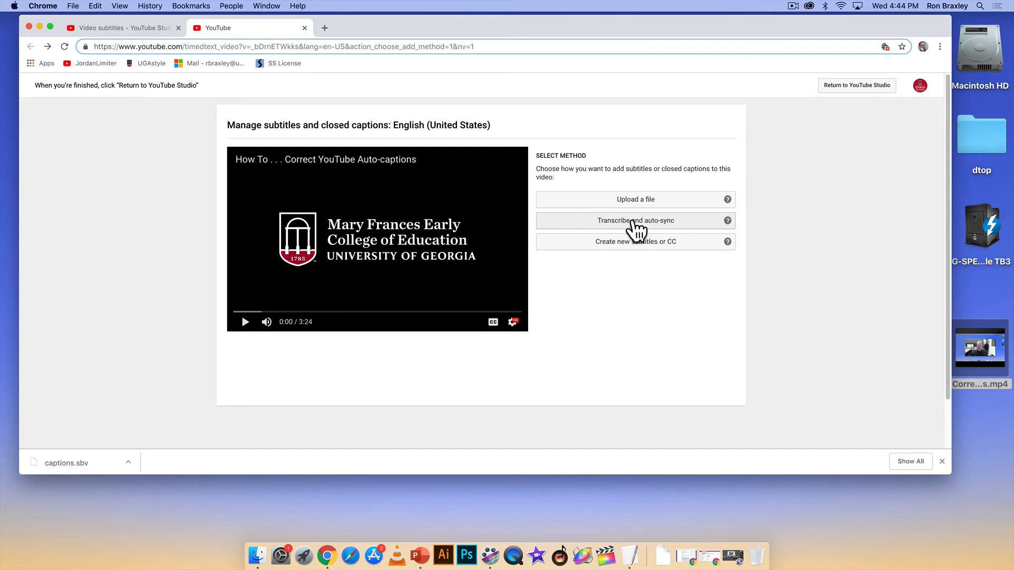
Choose the 'Transcribe and auto-sync' caption method.
{"action": "left_click", "coordinate": [635, 221]}
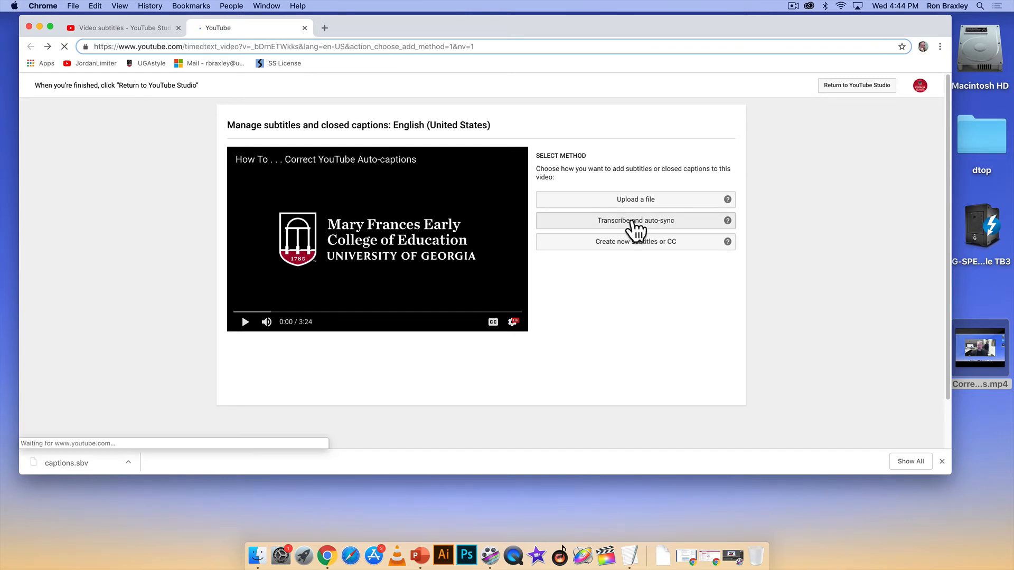
Enter "Hi I'm Ron" into the Video Transcript box.
{"action": "left_click", "coordinate": [634, 221]}
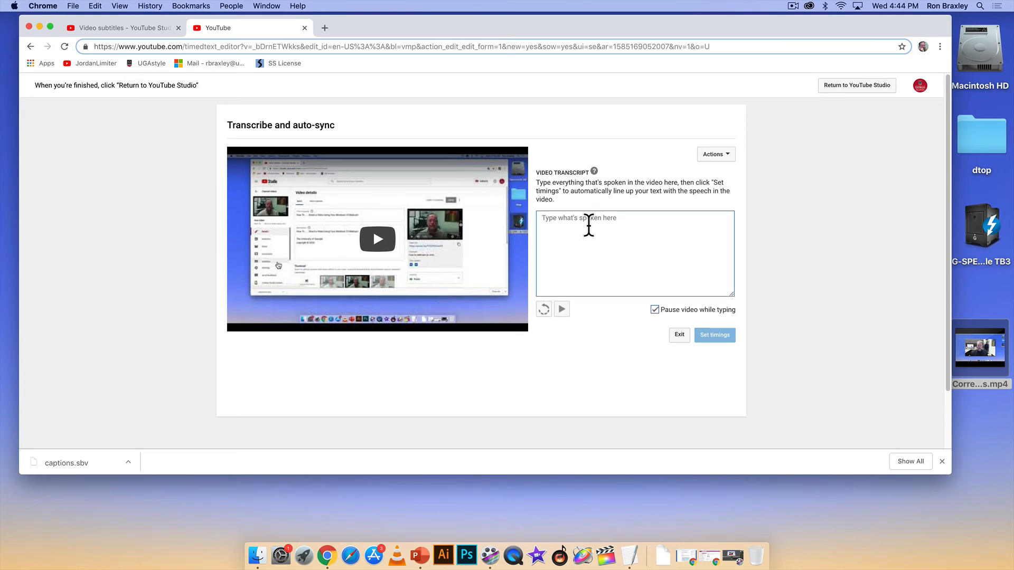
{"action": "type", "text": "Hi"}
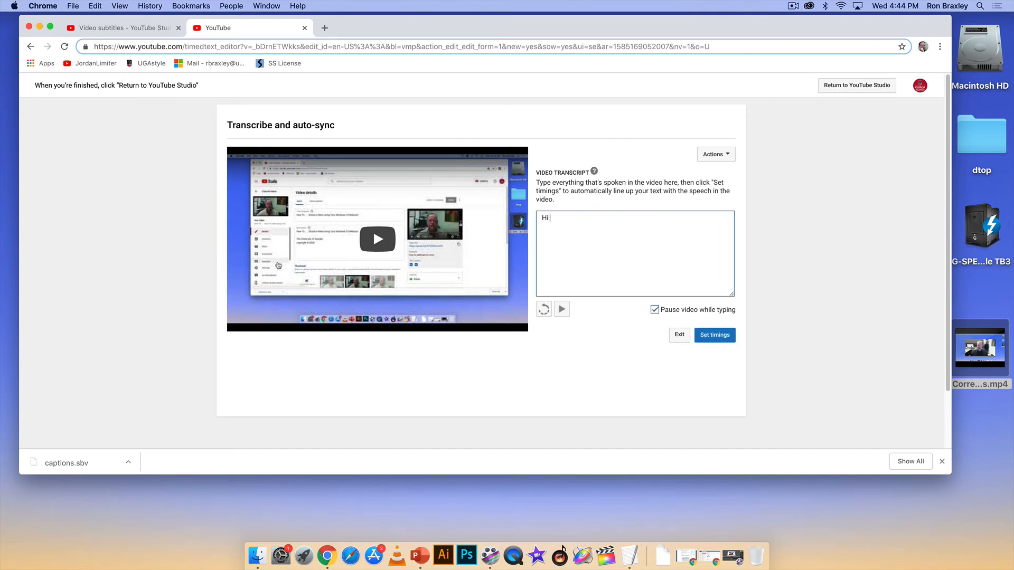
{"action": "type", "text": "I,"}
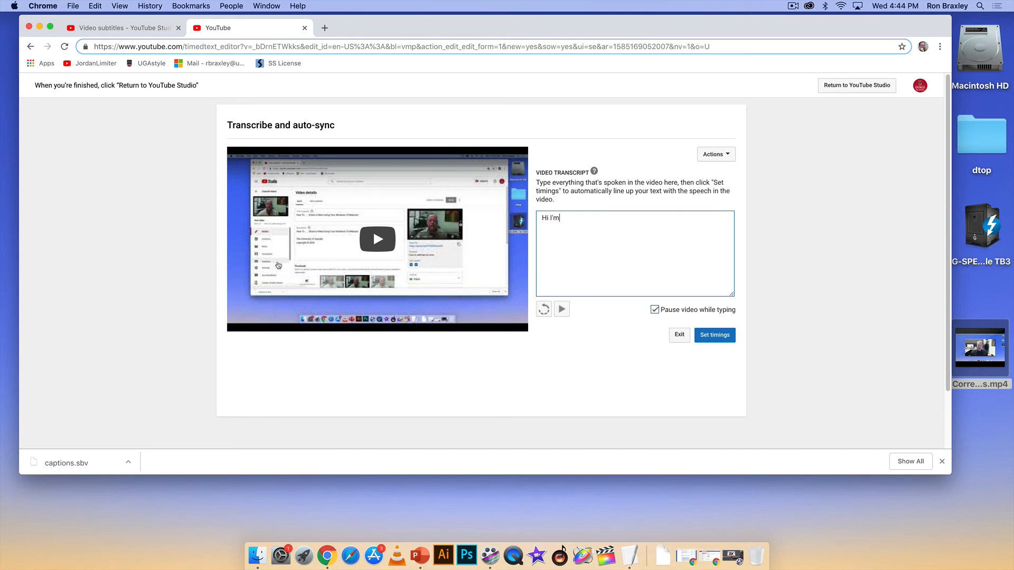
{"action": "type", "text": "Ron"}
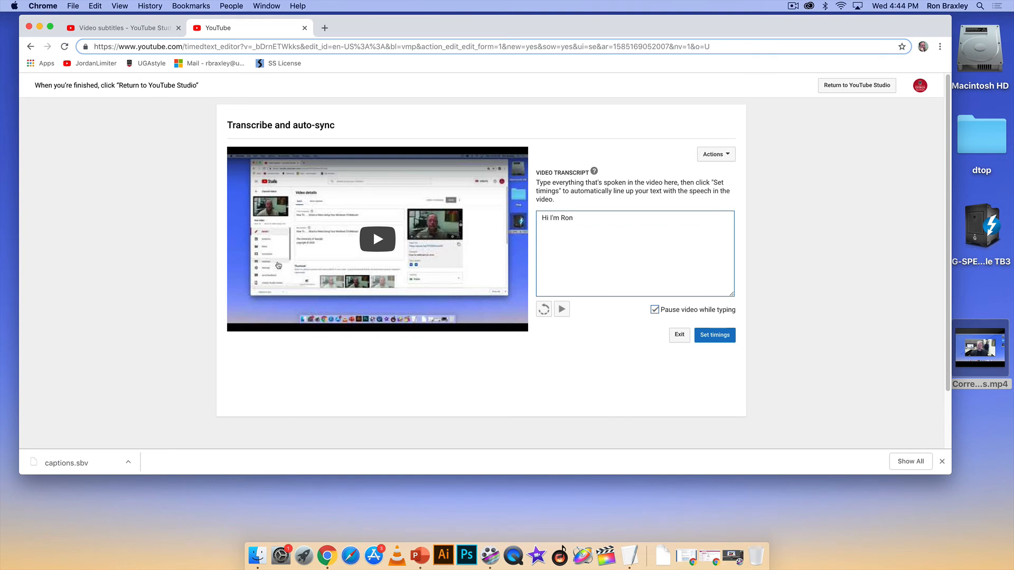
{"action": "mouse_move", "coordinate": [592, 218]}
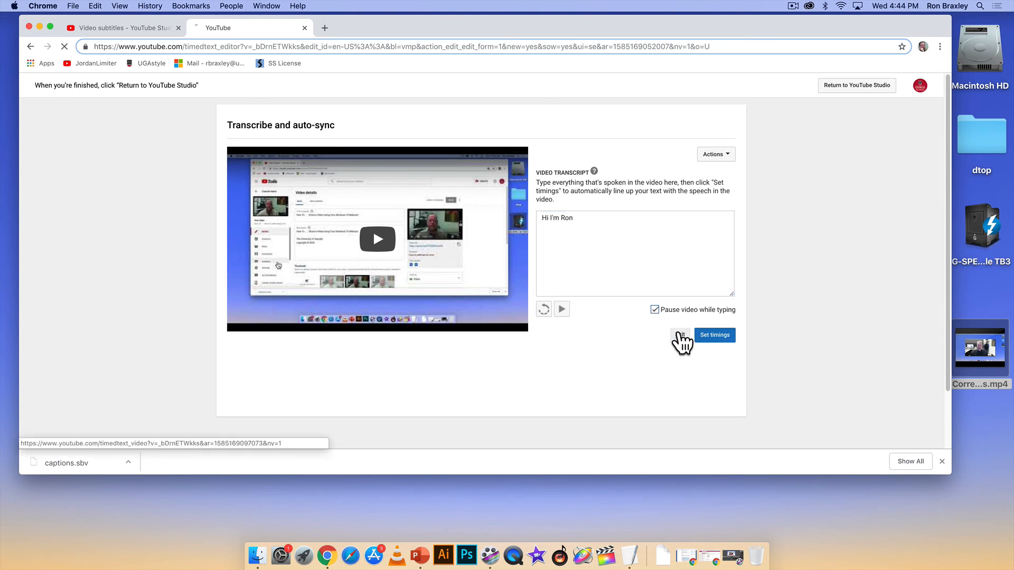
Exit transcription to the subtitles manager, leaving an English (United States) draft.
{"action": "left_click", "coordinate": [714, 335]}
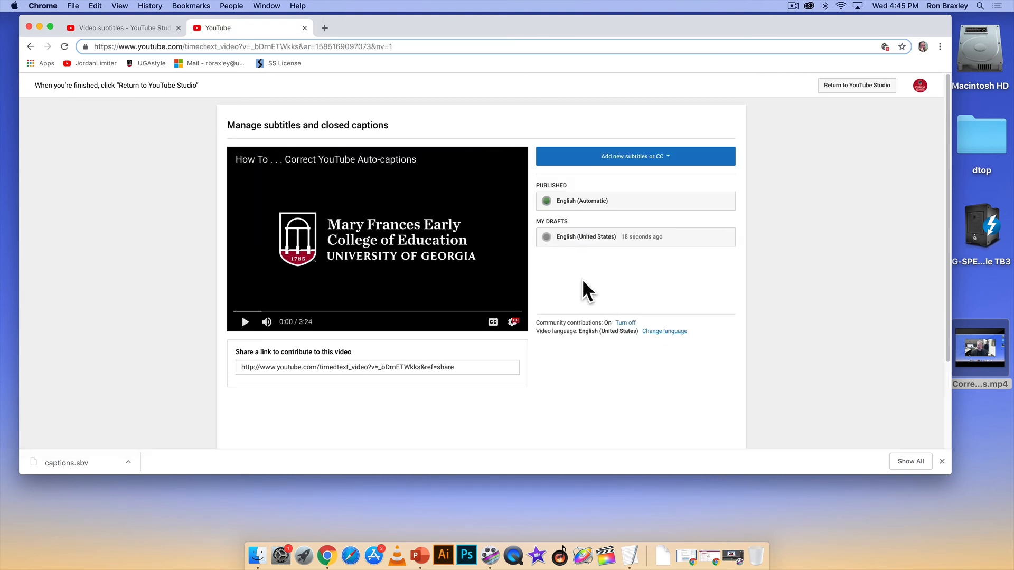
{"action": "mouse_move", "coordinate": [585, 237]}
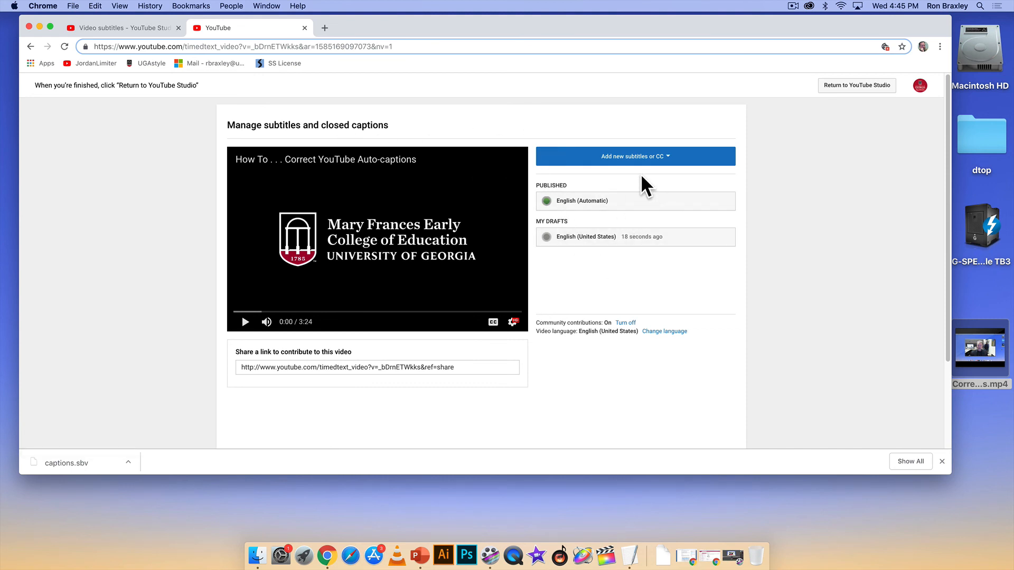
{"action": "mouse_move", "coordinate": [584, 268]}
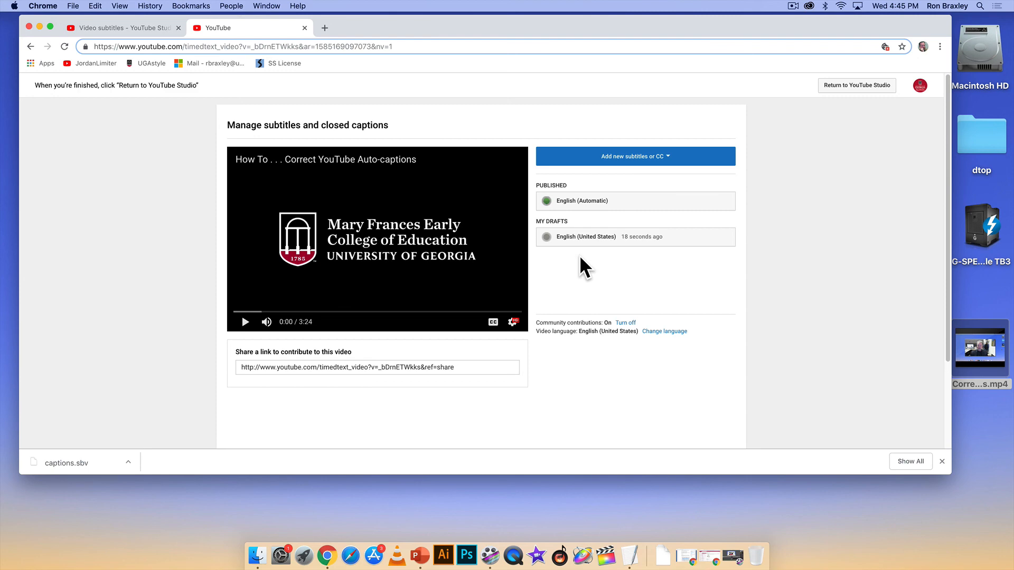